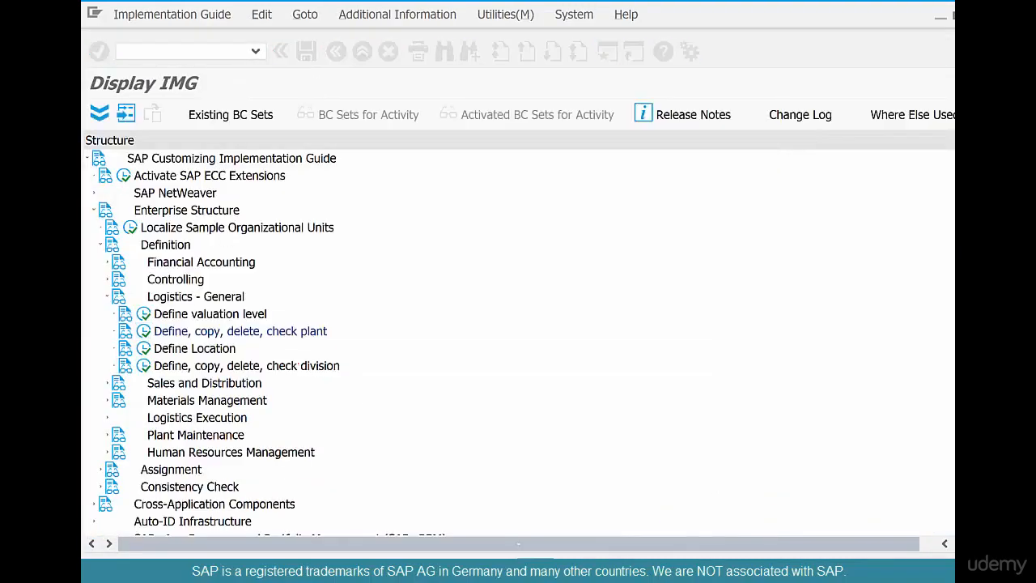
Step: Run Define Location and set plant CHI1 as the work area
click(240, 331)
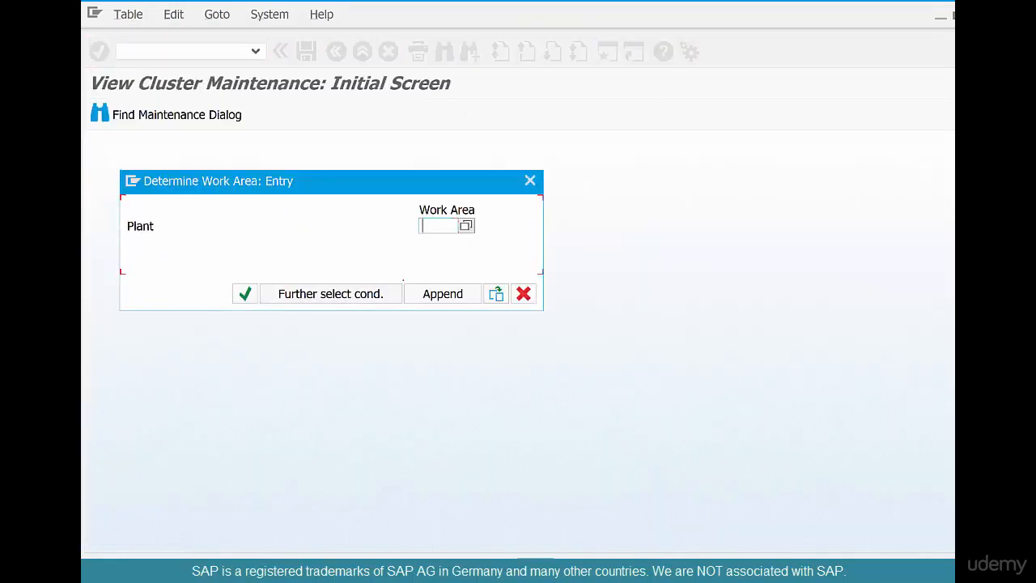
text(chi)
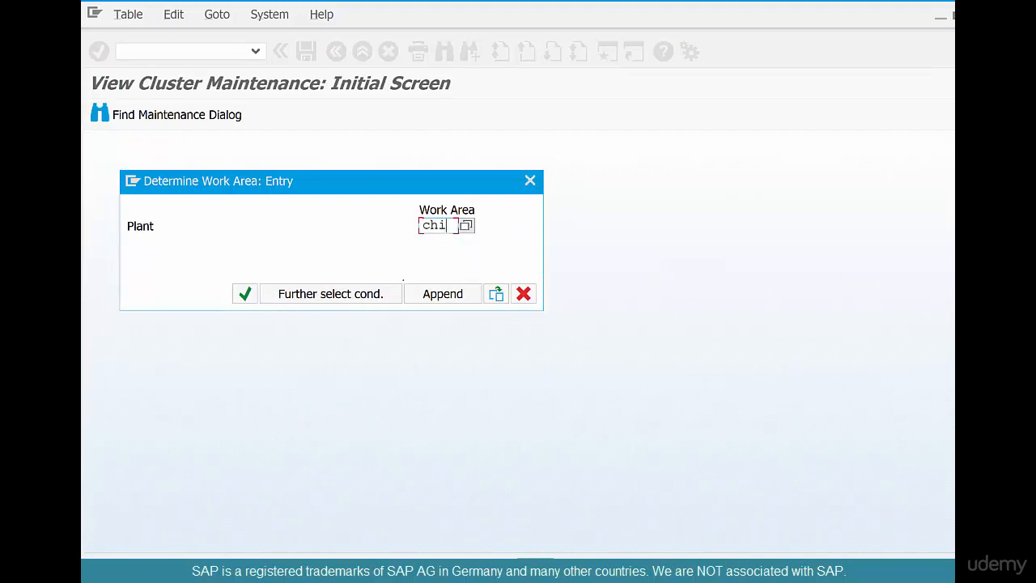
text(l)
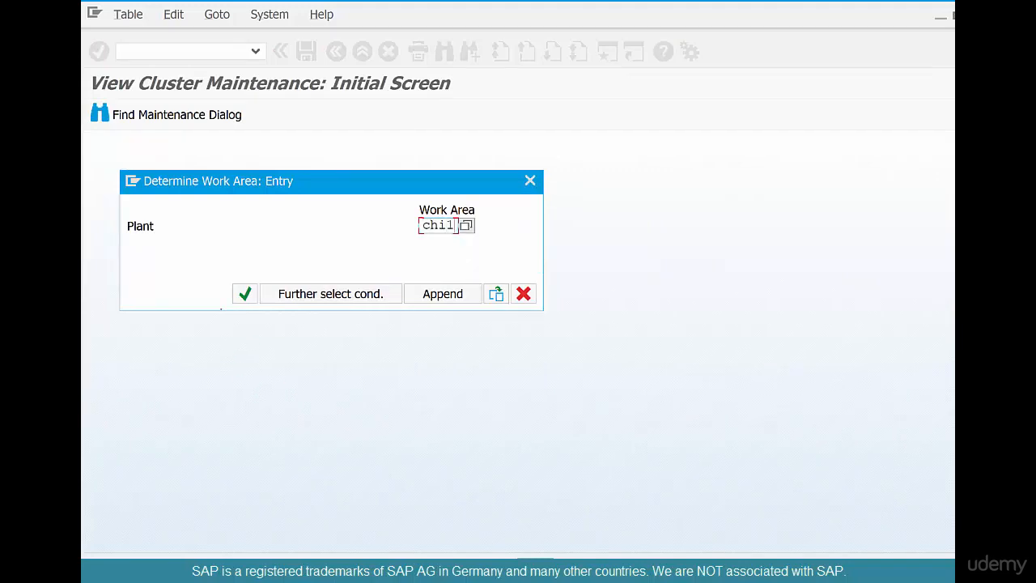
click(245, 293)
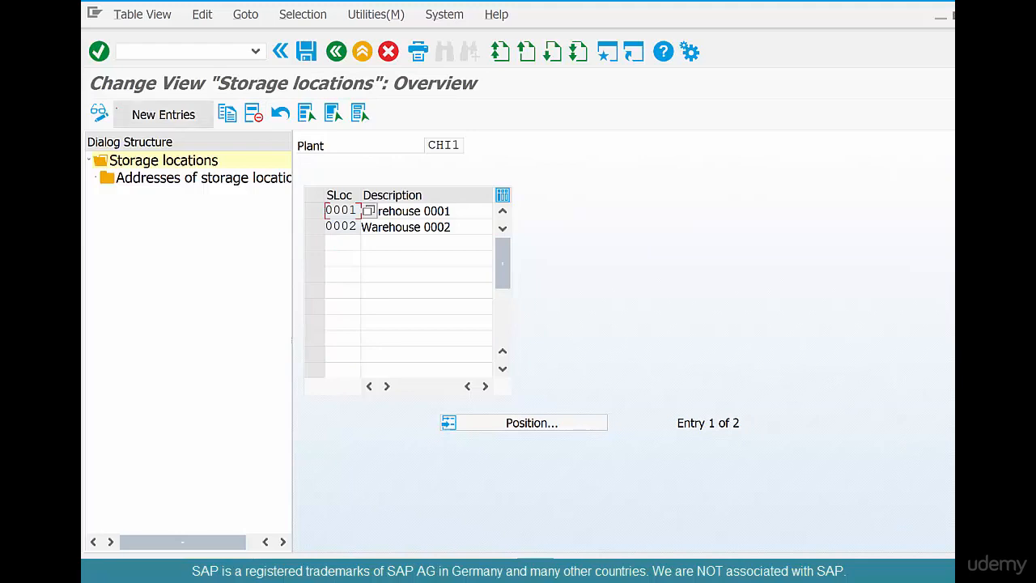
mouse_move(162, 113)
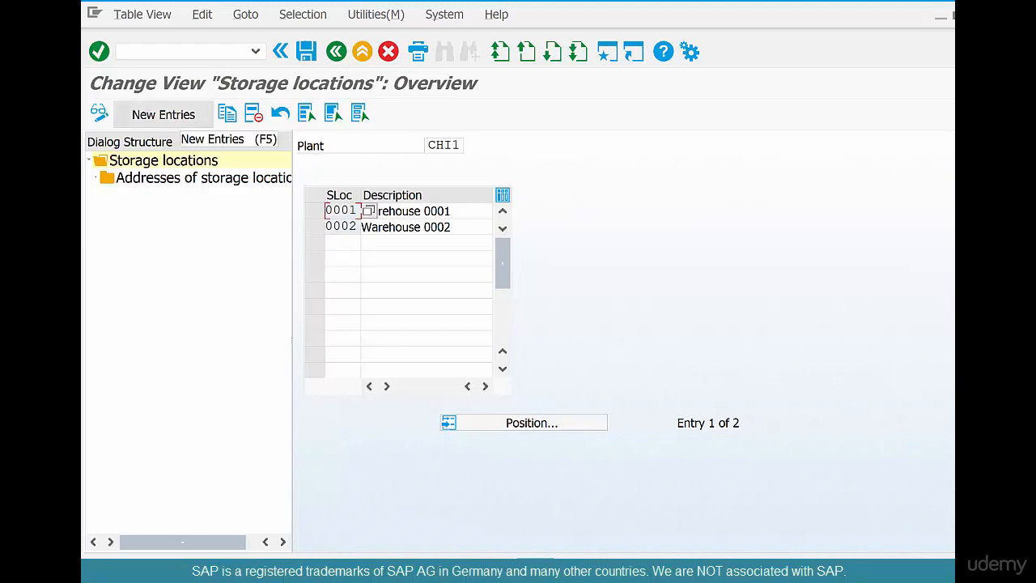
Step: Start New Entries for plant CHI1's storage locations
click(162, 114)
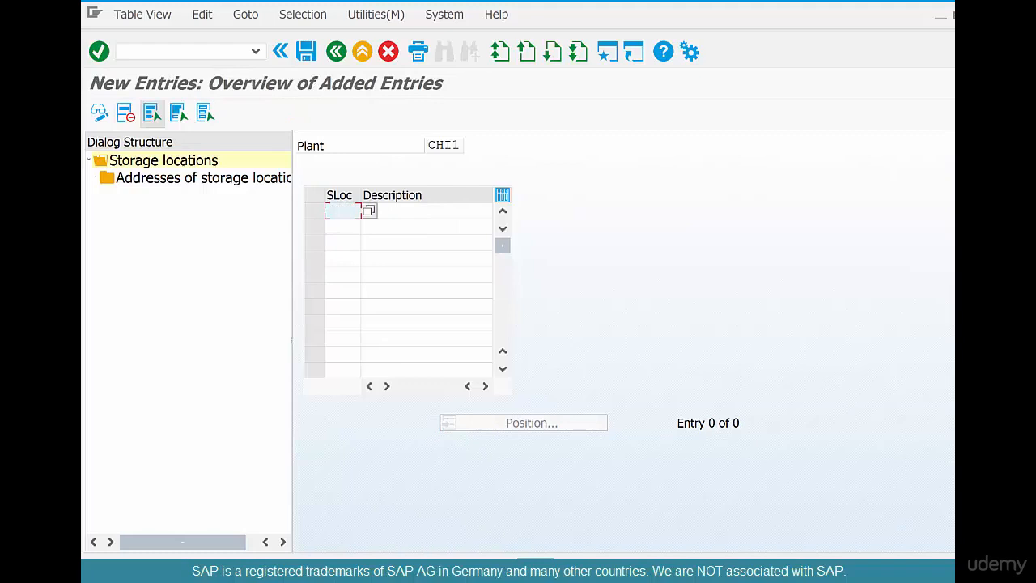
Step: Enter storage locations RAW Raw Materials, COFF Coffee Beans and BAKE Baked Goods for plant CHI1
text(RAW)
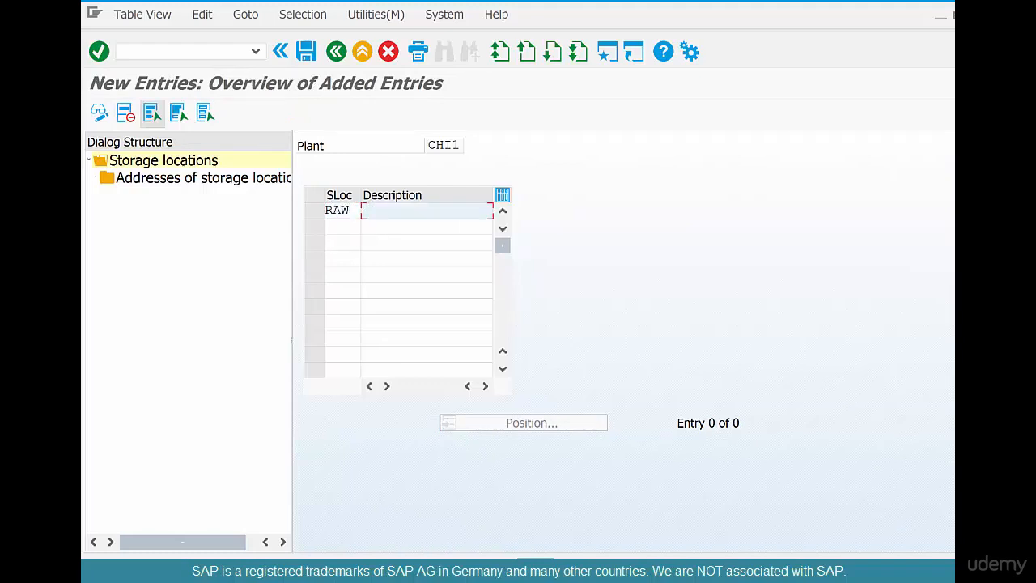
text(E)
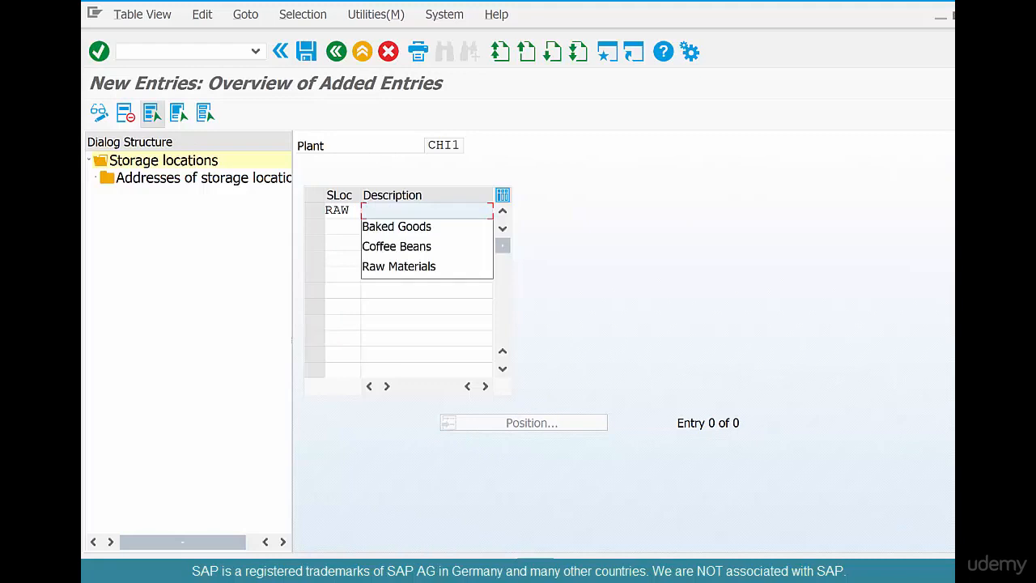
click(399, 266)
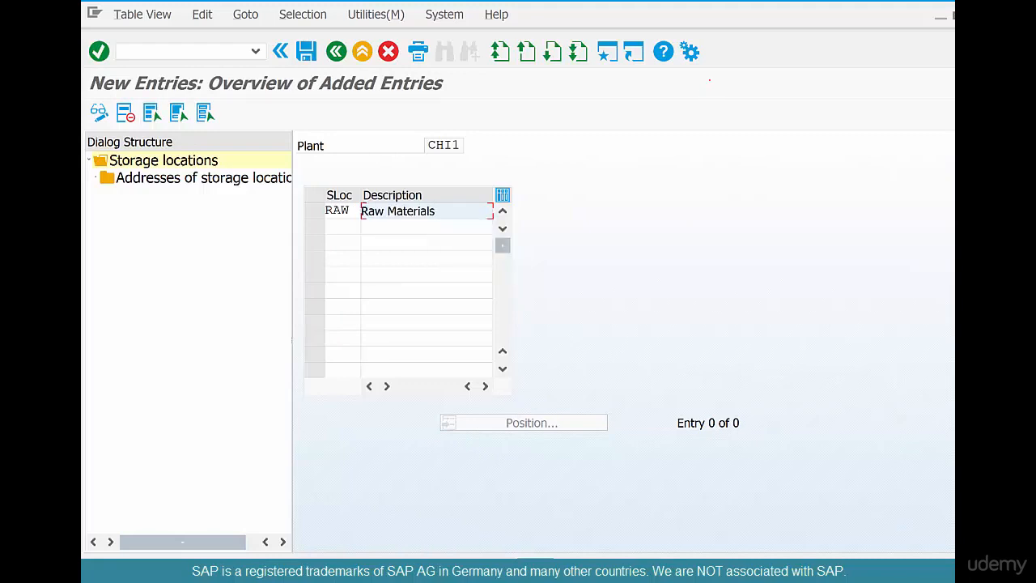
click(340, 227)
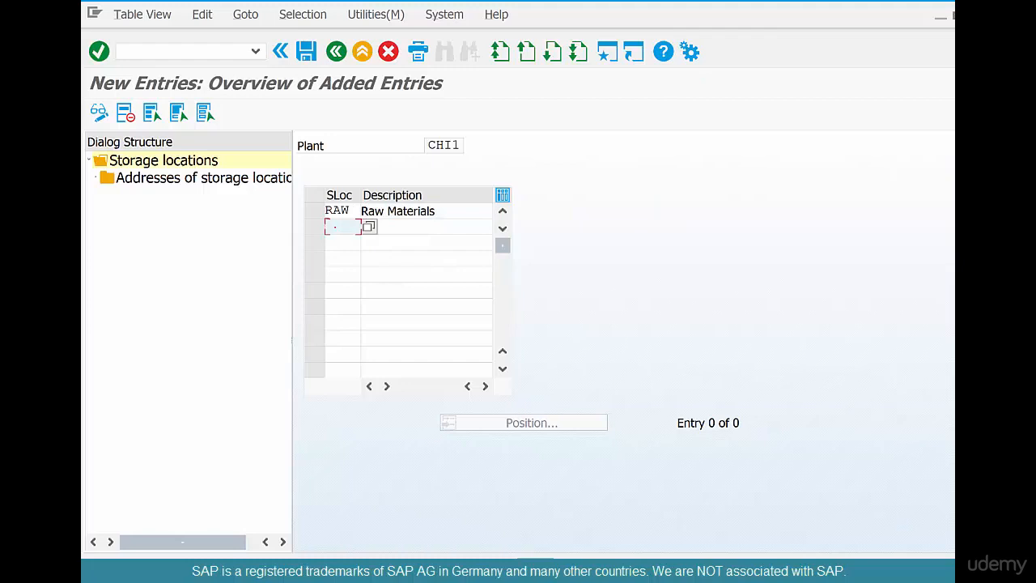
text(COFF)
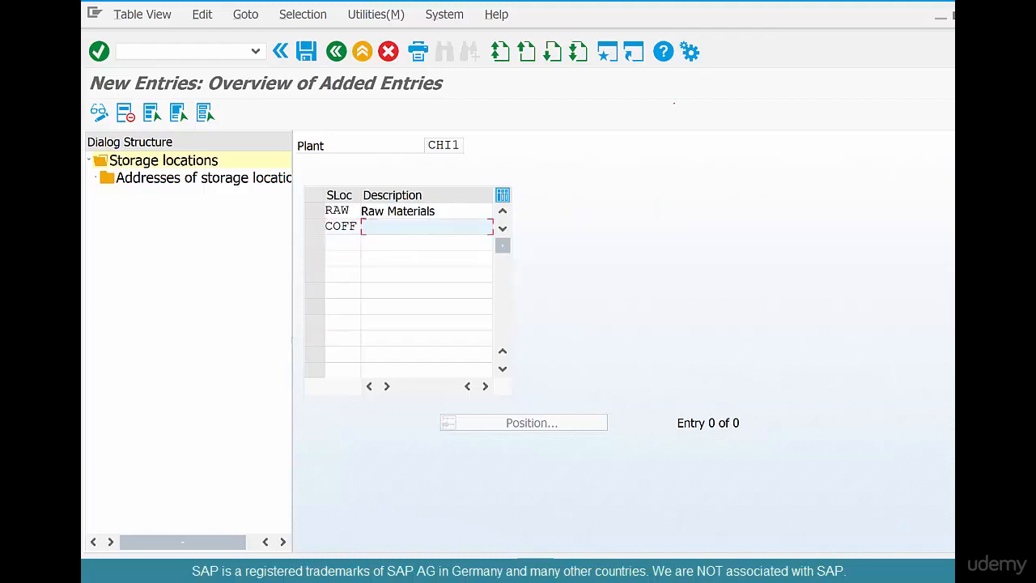
text(Coffee Beans)
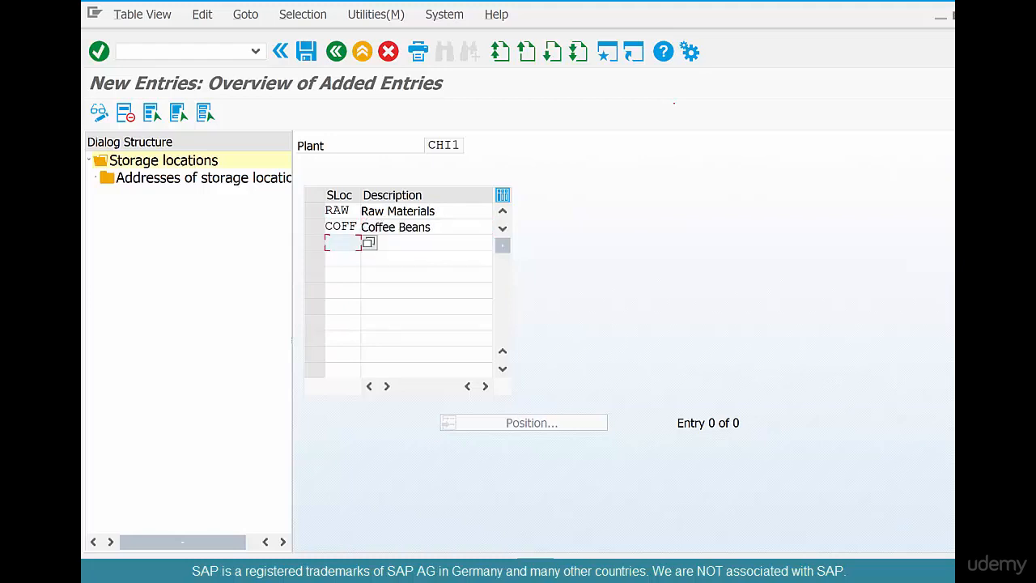
text(BAKE)
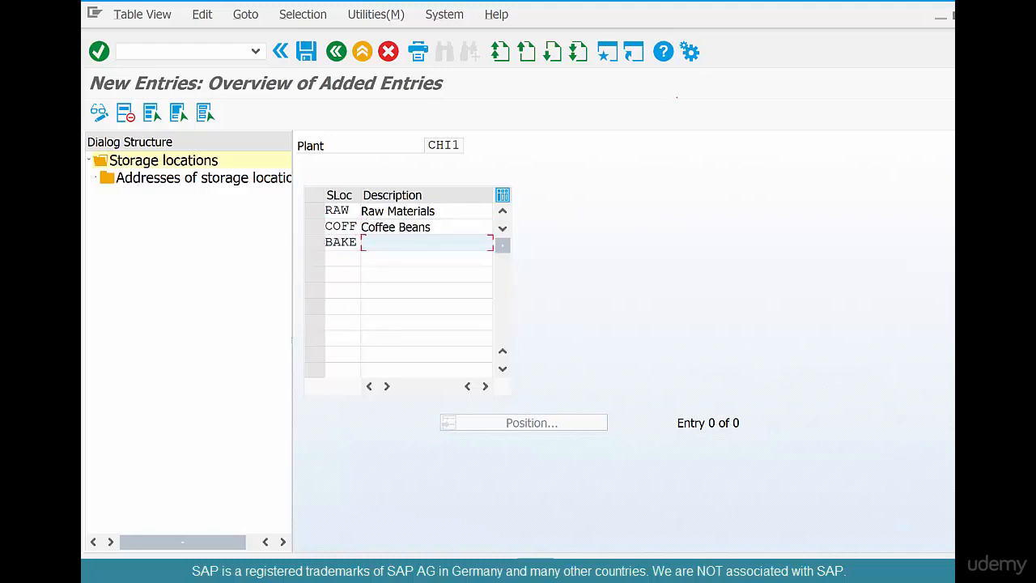
text(Baked Goods)
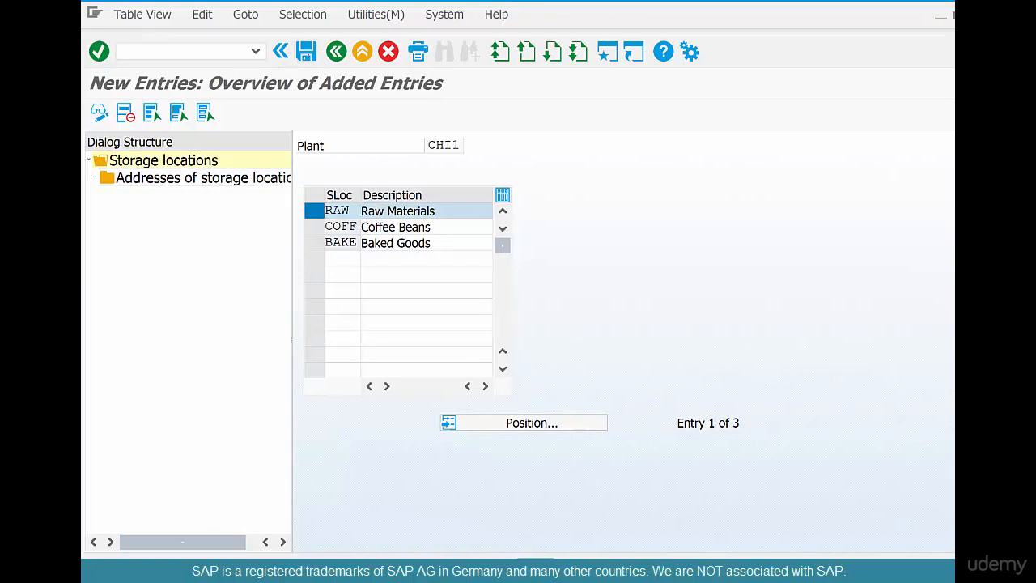
Step: Save and create a customizing request described 'Create Storage Locations RAW, COFF, BAKE for Plant CHI1'
click(306, 50)
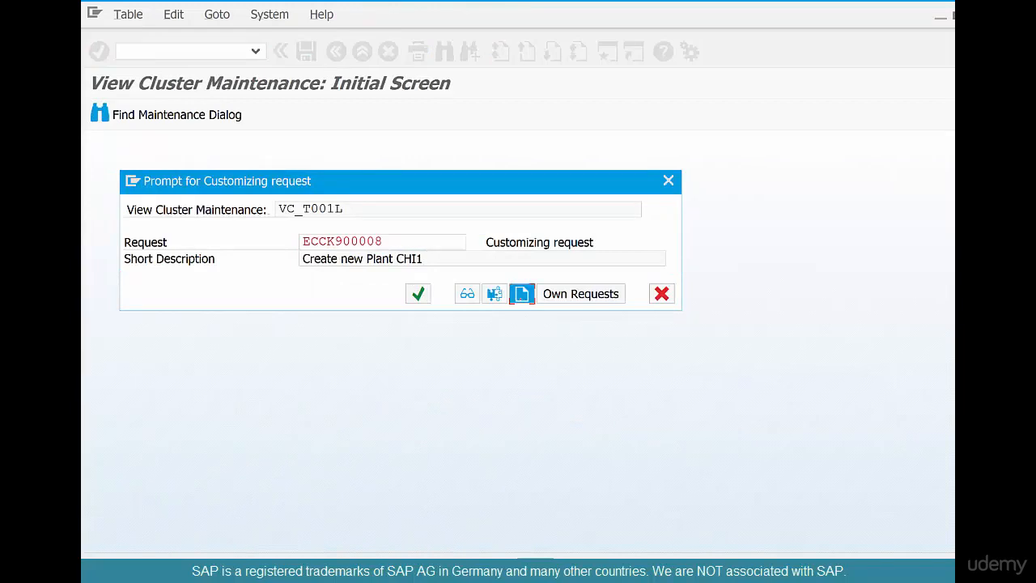
click(521, 293)
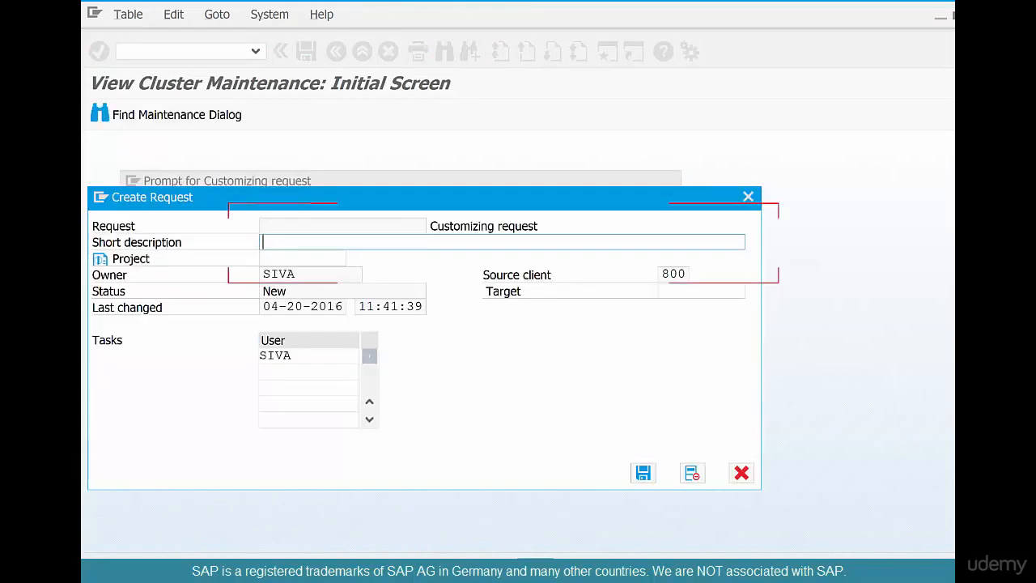
text(CreTE)
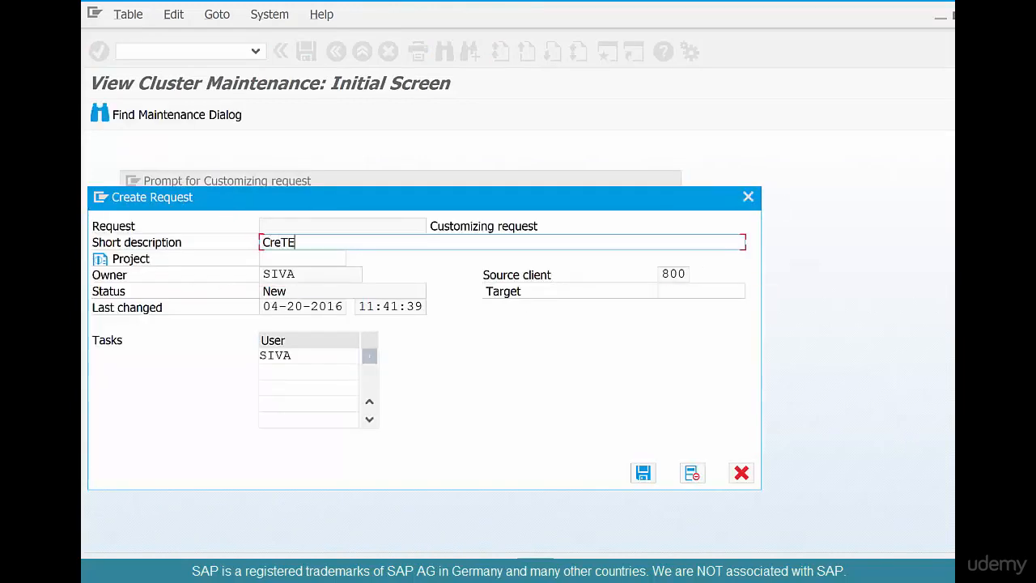
text(Create Storage Locations RAW, COFF, BAKE for Plant CHI1)
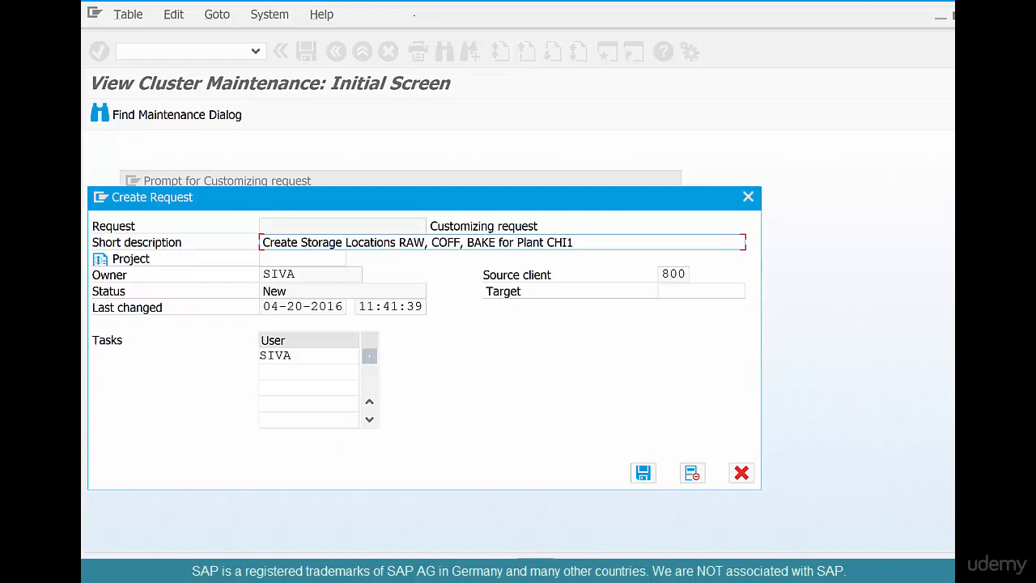
click(573, 243)
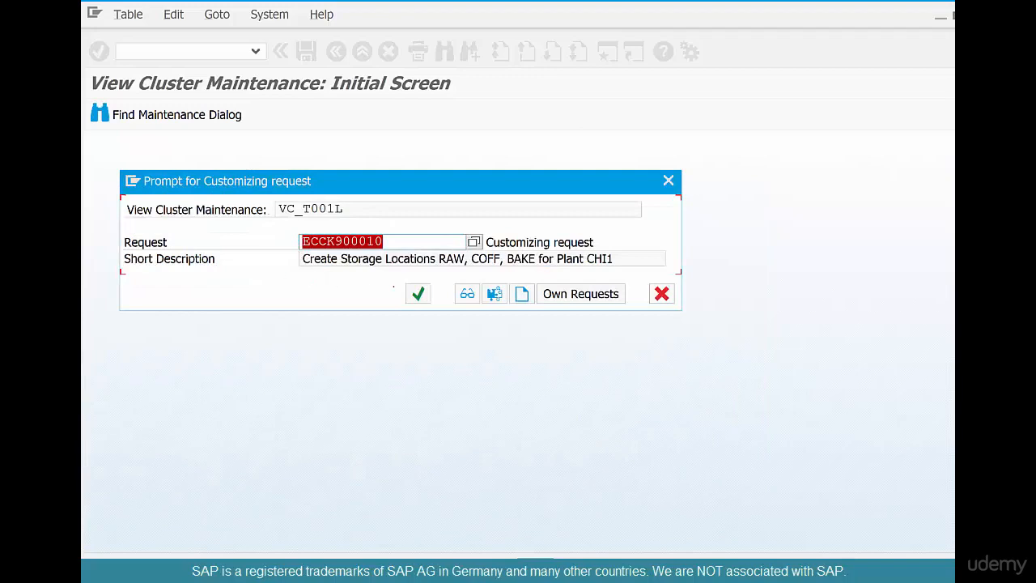
Step: Confirm saving the new storage locations under request ECCK900010
click(418, 293)
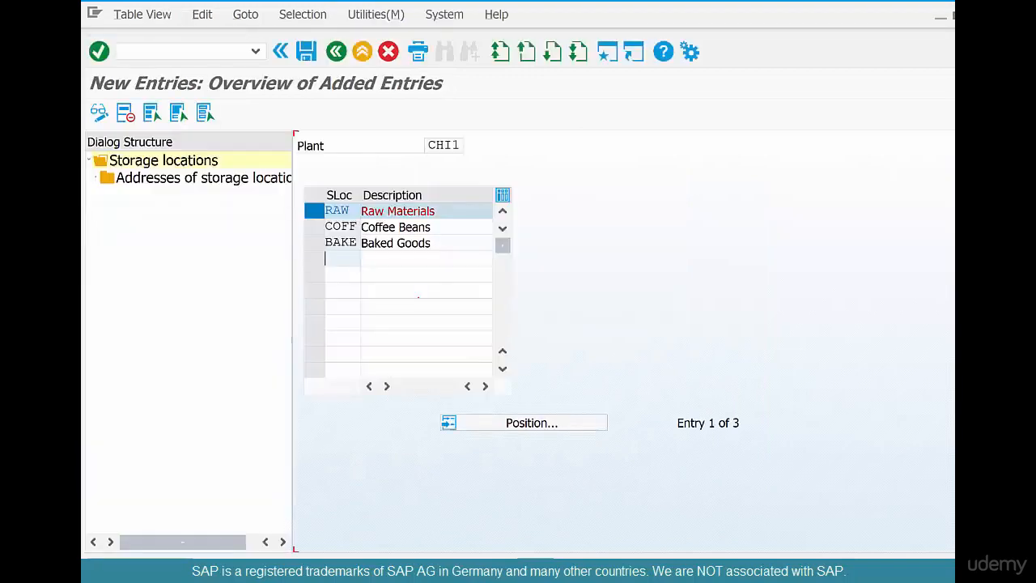
click(340, 259)
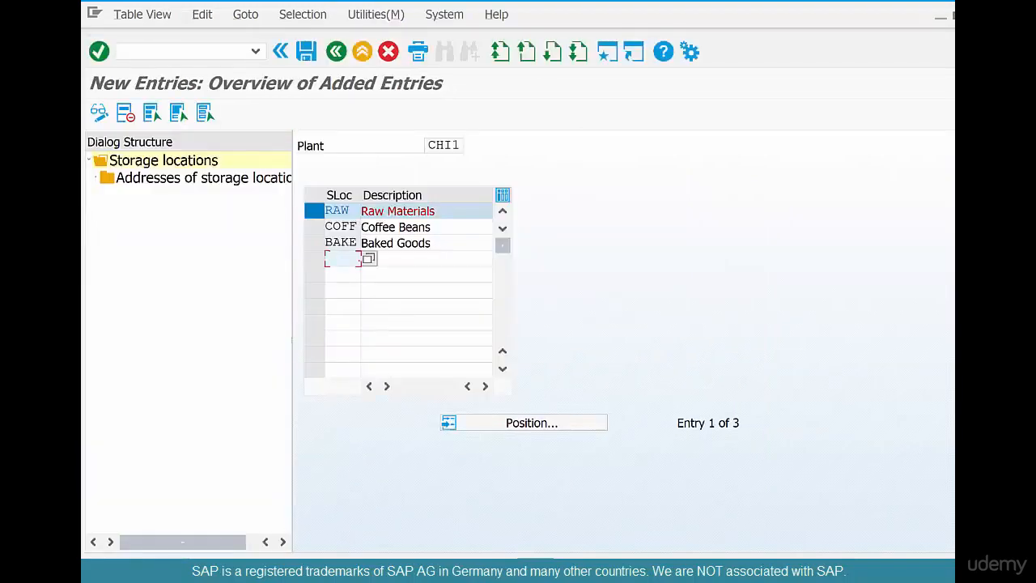